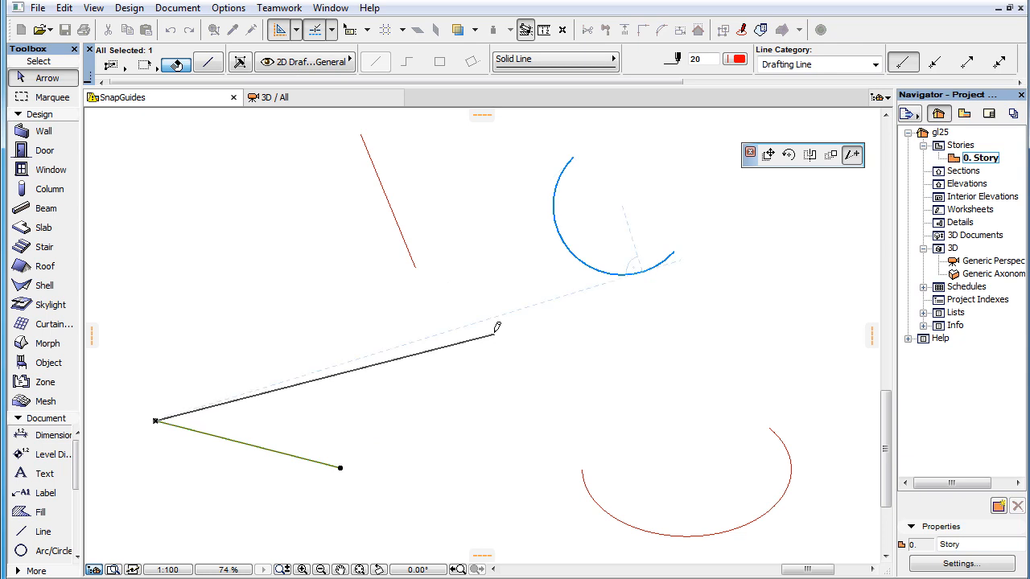
# Bring up the snap guide options while stretching the lower-left line along its extension.
pyautogui.rightClick(499, 325)
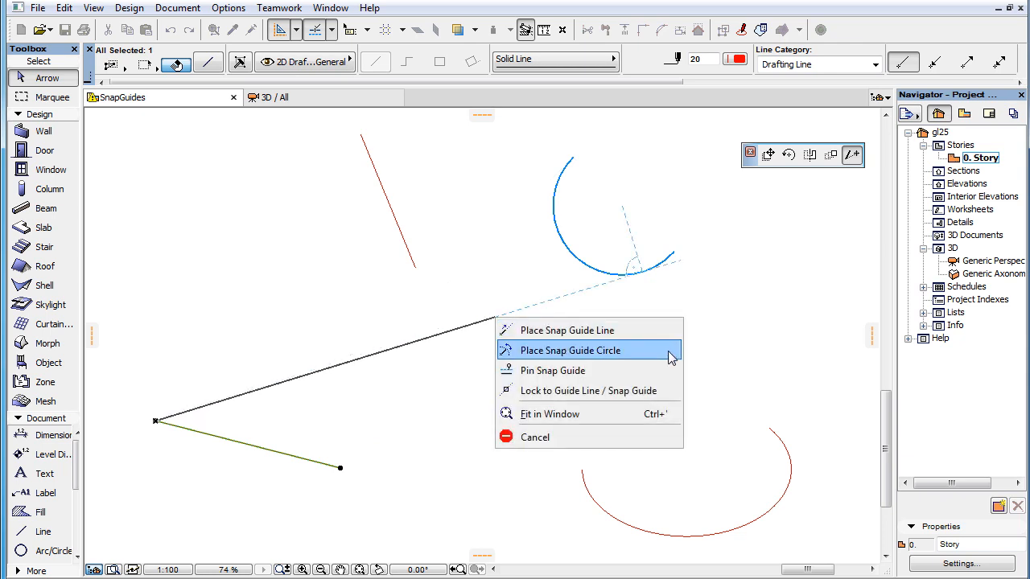
pyautogui.moveTo(672, 391)
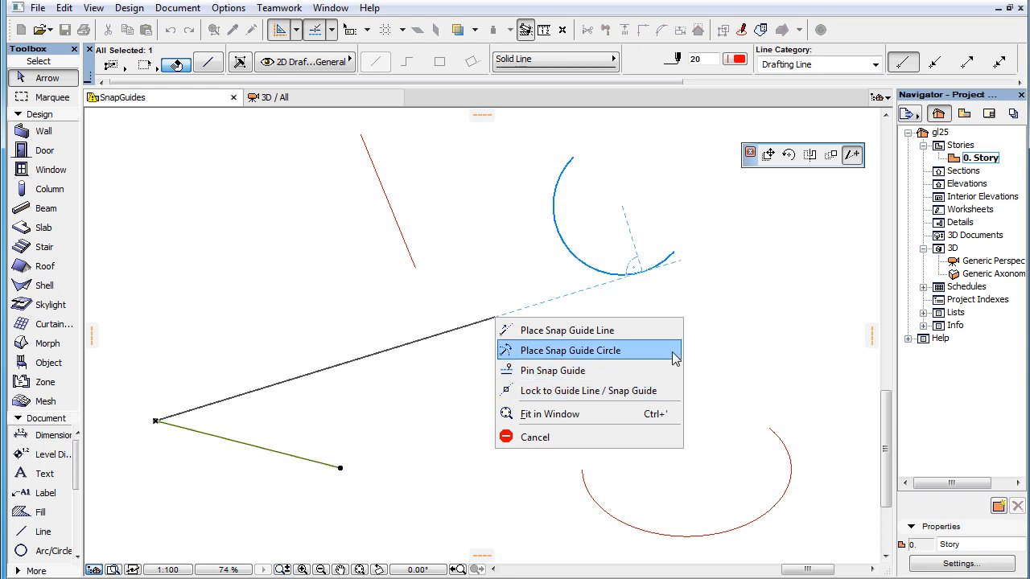
pyautogui.moveTo(679, 361)
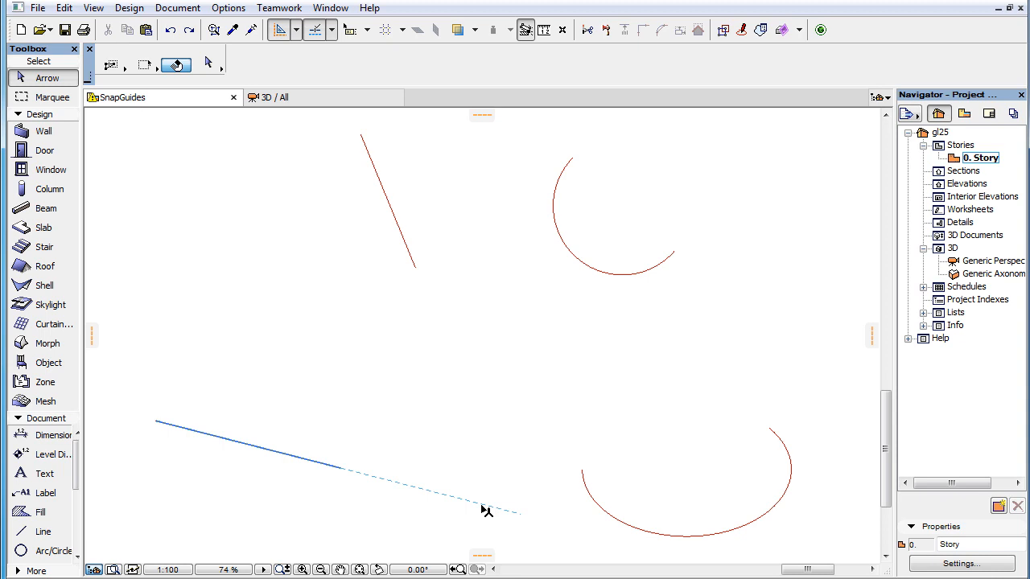
# Show the snap guide options during the line edit with both straight-line extension guides visible.
pyautogui.rightClick(482, 512)
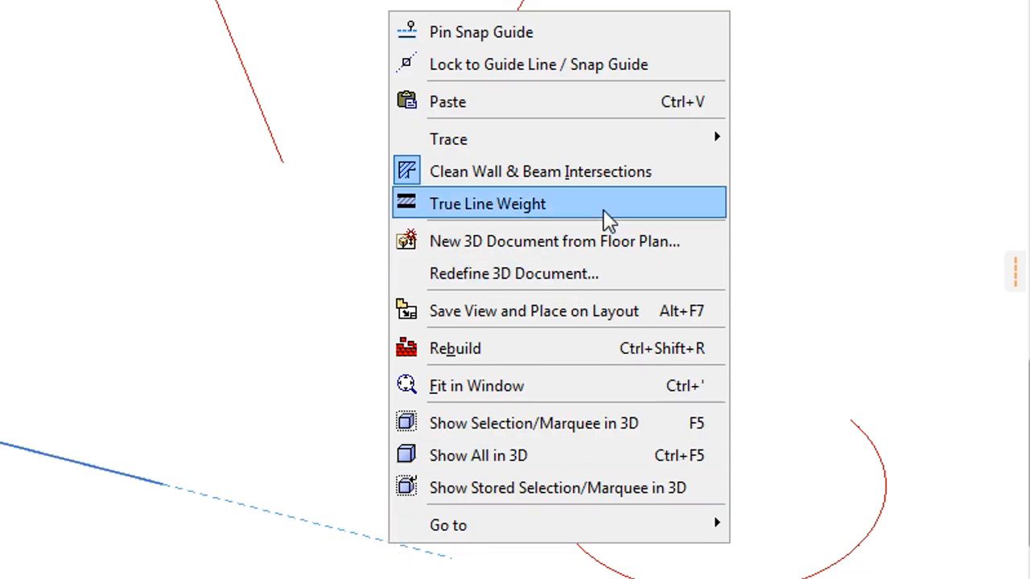
pyautogui.moveTo(711, 64)
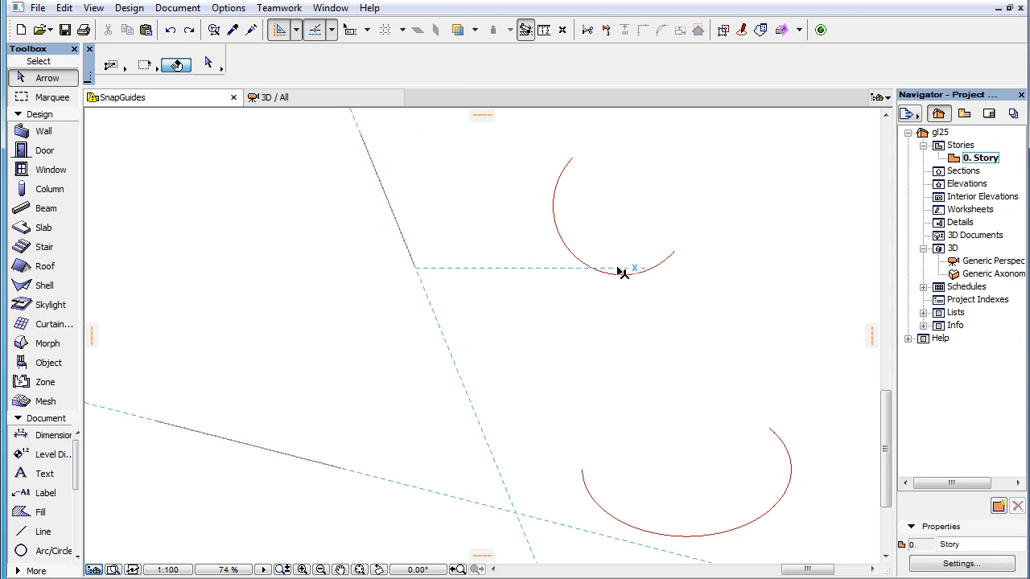
# Pin the horizontal, vertical and diagonal snap guides through the lines' crossing point.
pyautogui.rightClick(625, 272)
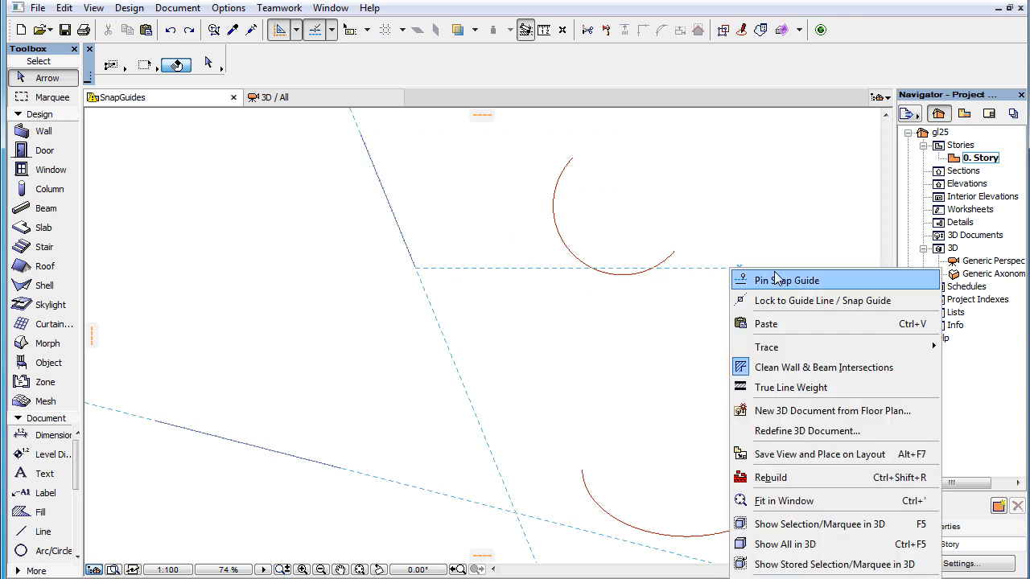
pyautogui.click(785, 280)
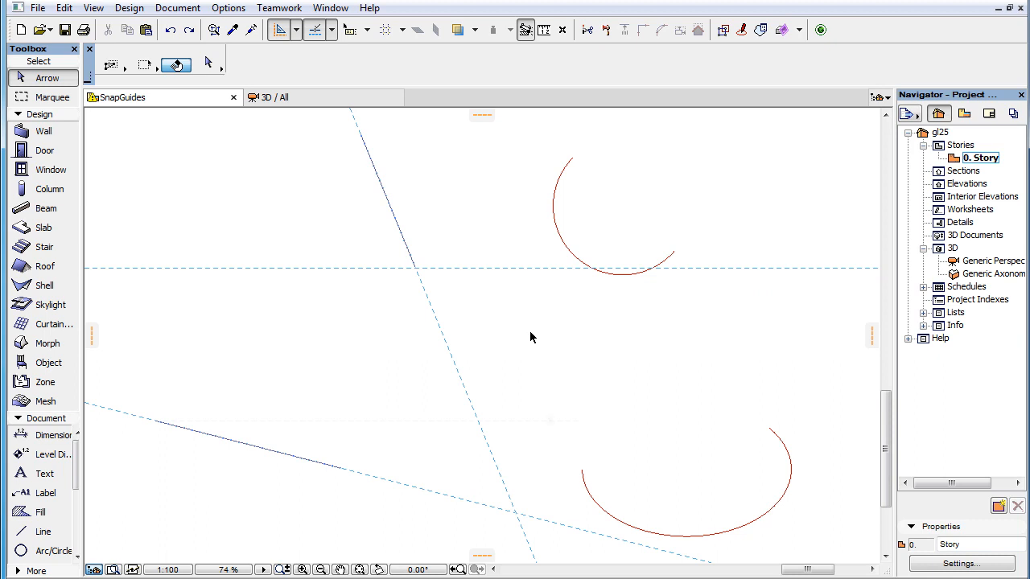
pyautogui.rightClick(531, 338)
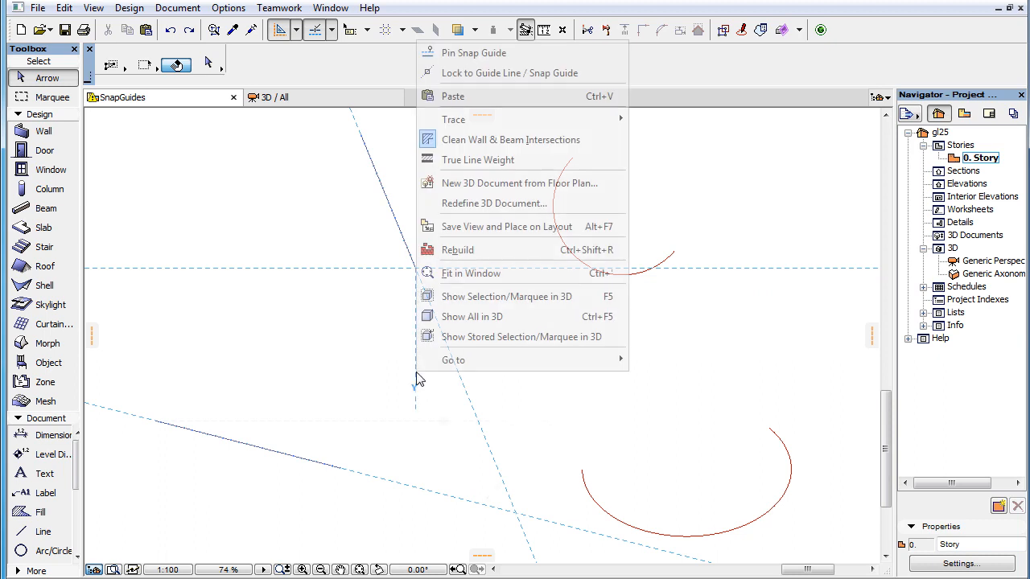
pyautogui.click(473, 51)
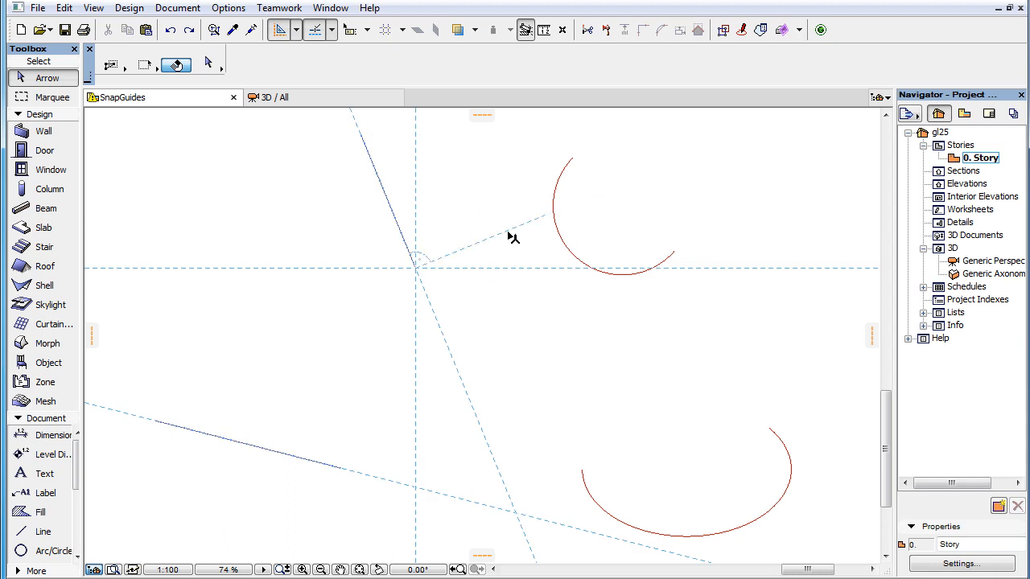
pyautogui.rightClick(513, 238)
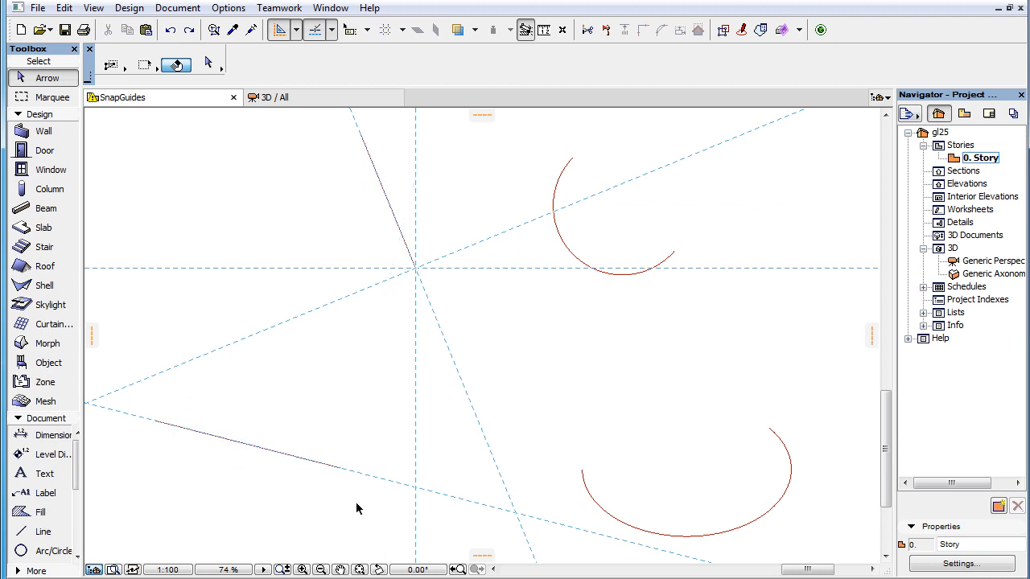
pyautogui.moveTo(345, 473)
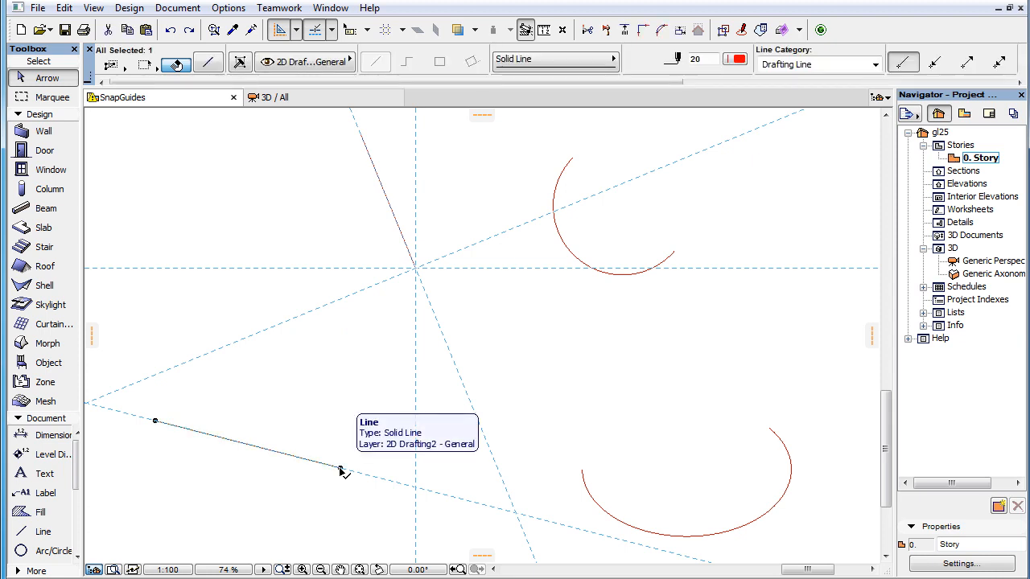
# Select the lower-left line and stretch its endpoint slightly further.
pyautogui.click(338, 467)
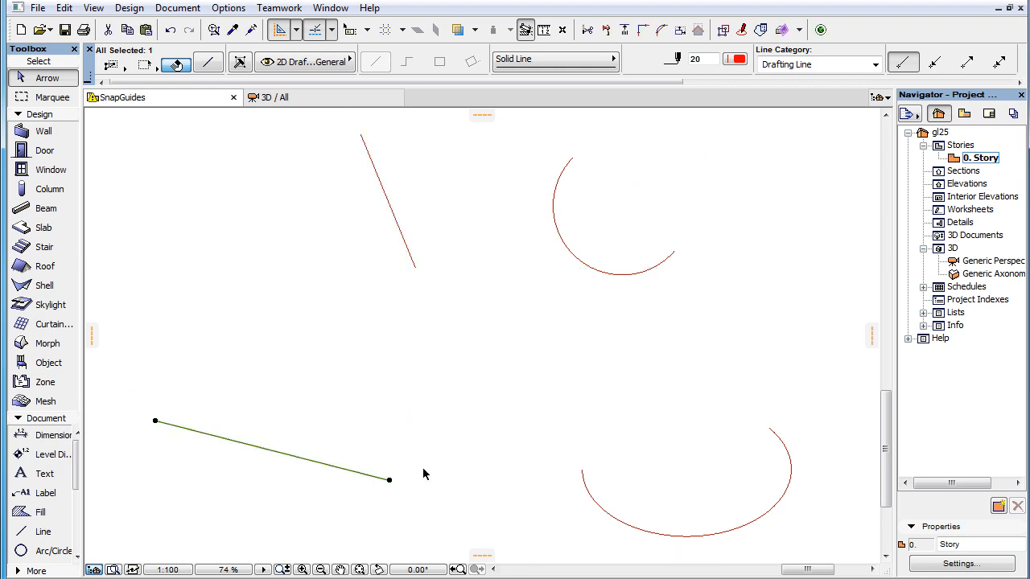
# Deselect the line and bring up snap guide options while drawing a new line along its extension.
pyautogui.click(653, 438)
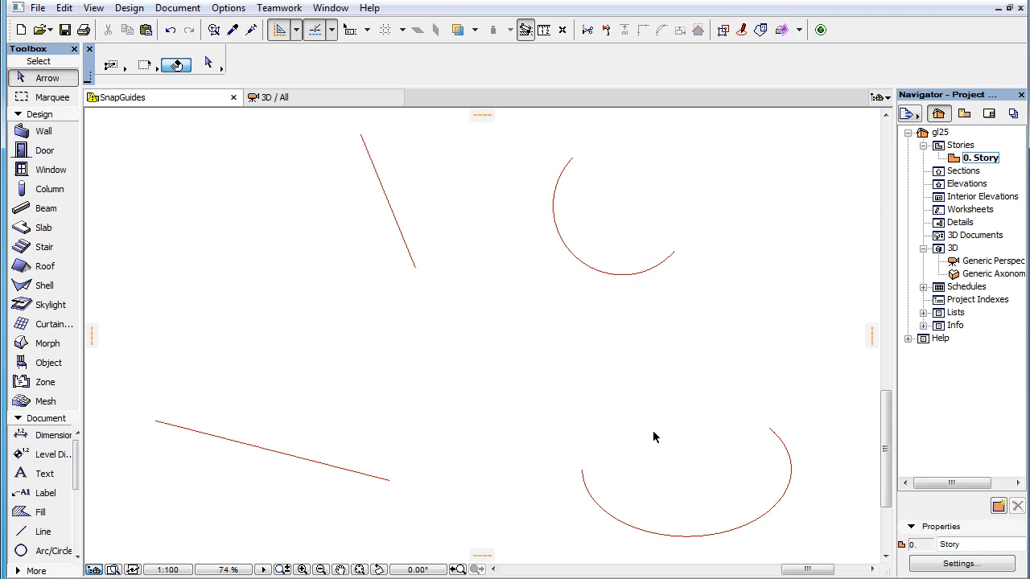
pyautogui.moveTo(322, 467)
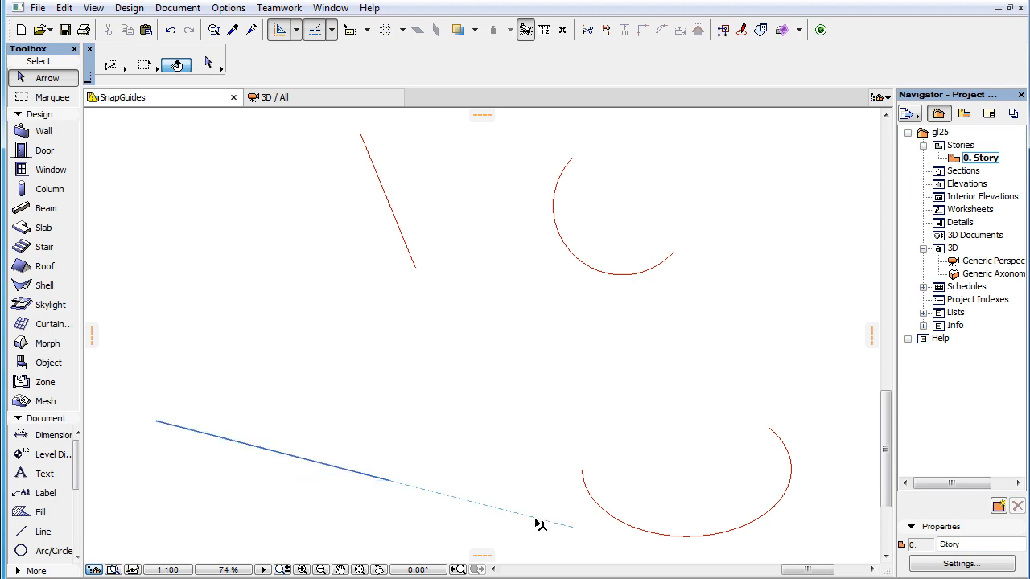
pyautogui.rightClick(541, 525)
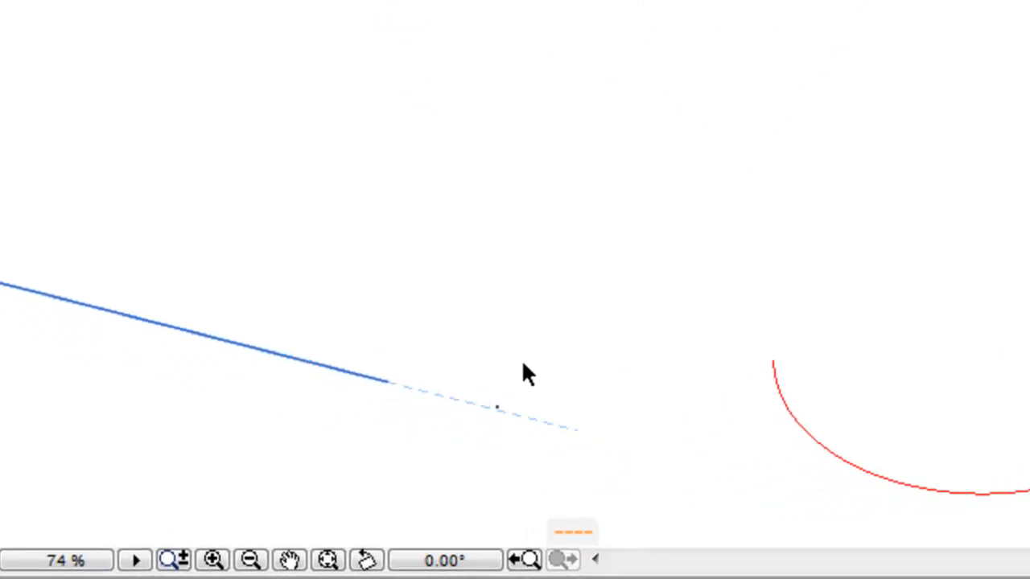
pyautogui.moveTo(515, 382)
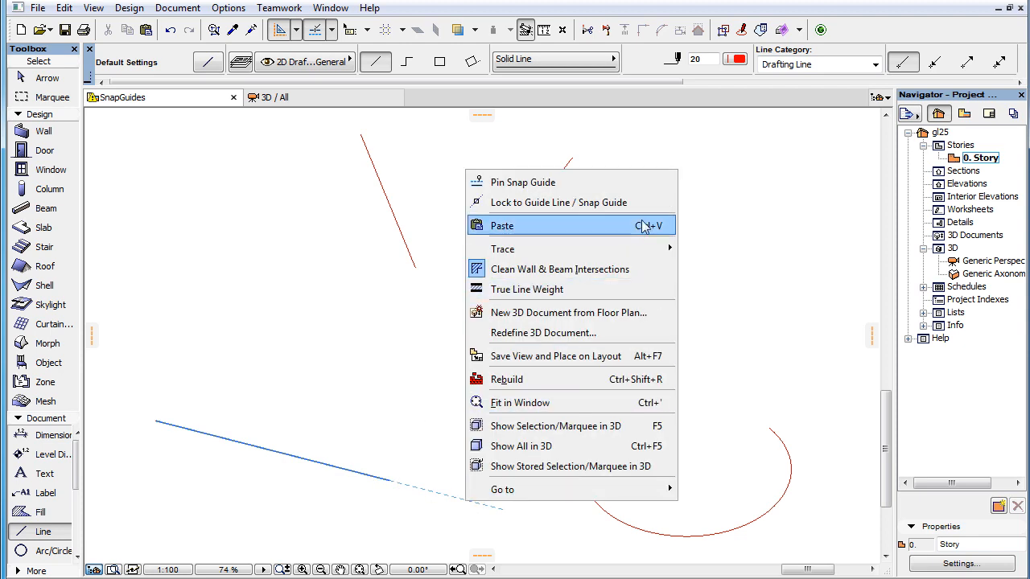
# Lock the new line to the extension snap guide, then unlock it from the guide.
pyautogui.click(502, 225)
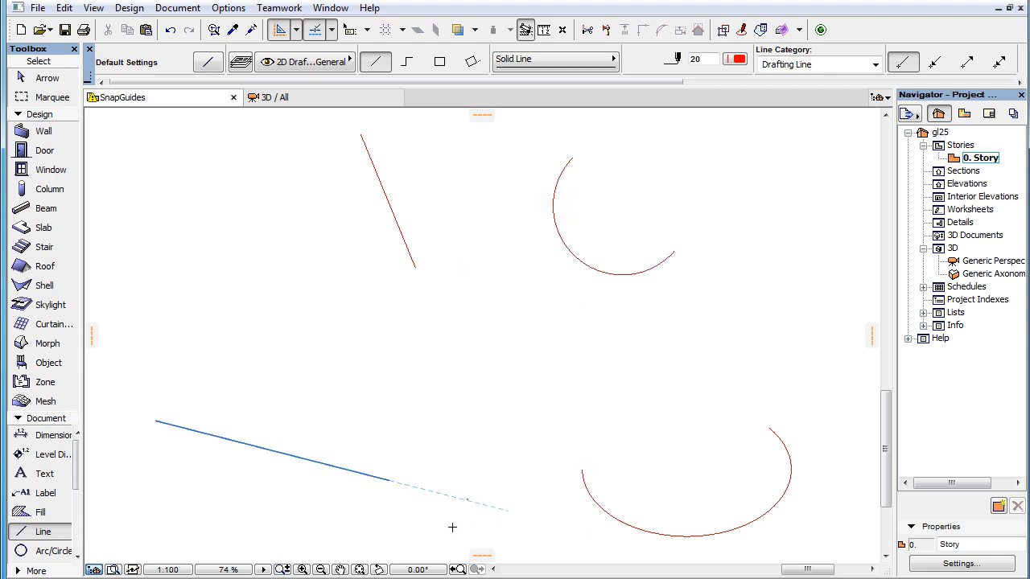
pyautogui.rightClick(452, 527)
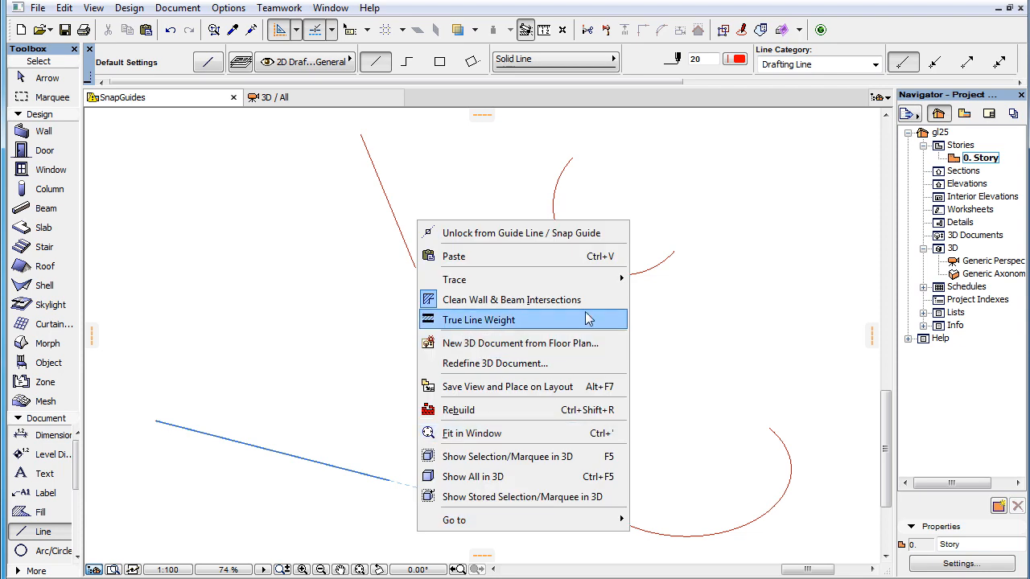
pyautogui.moveTo(620, 241)
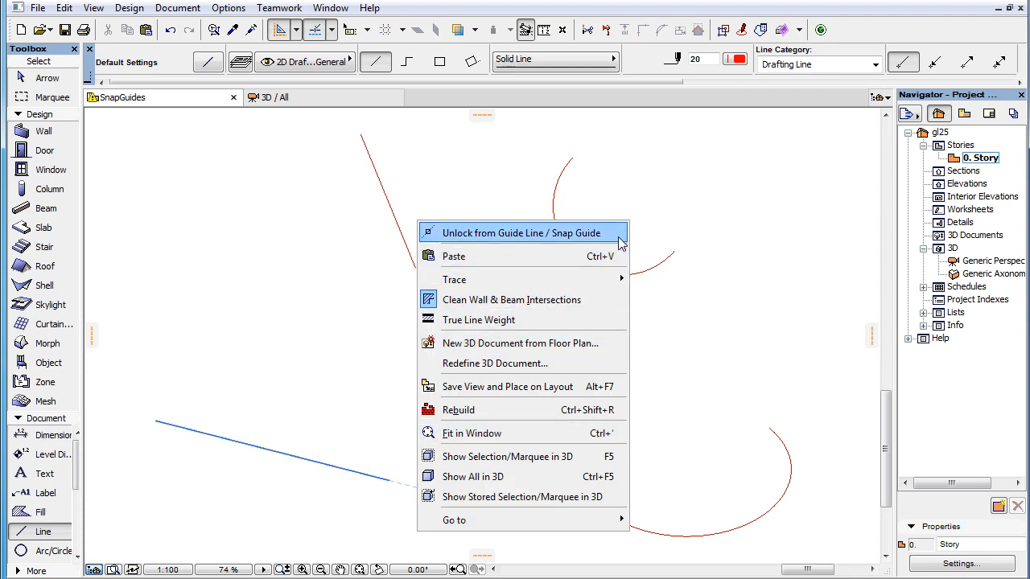
pyautogui.click(522, 231)
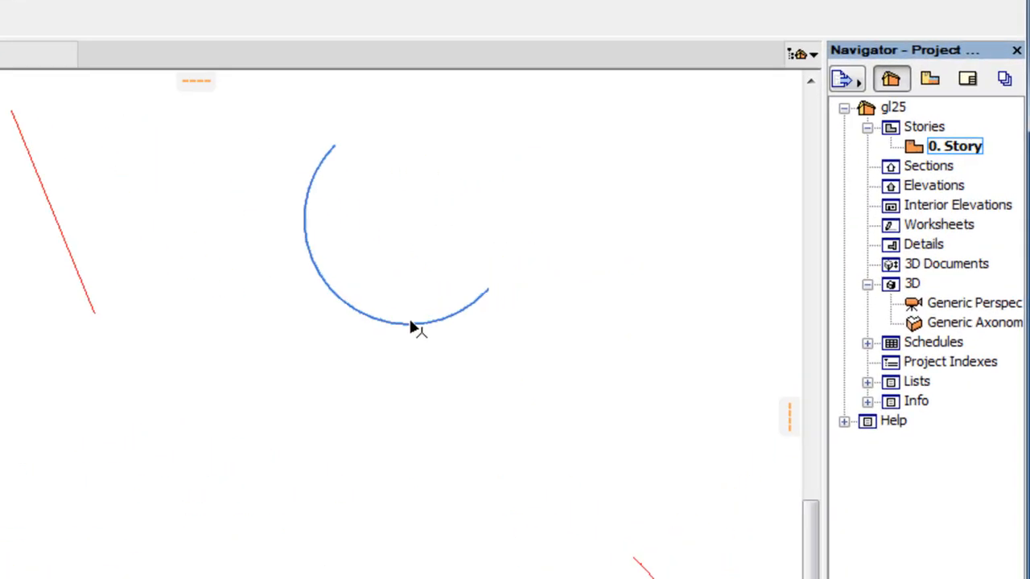
# Show snap guides on the upper and lower arcs, then unlock the drawing from the guide.
pyautogui.rightClick(418, 328)
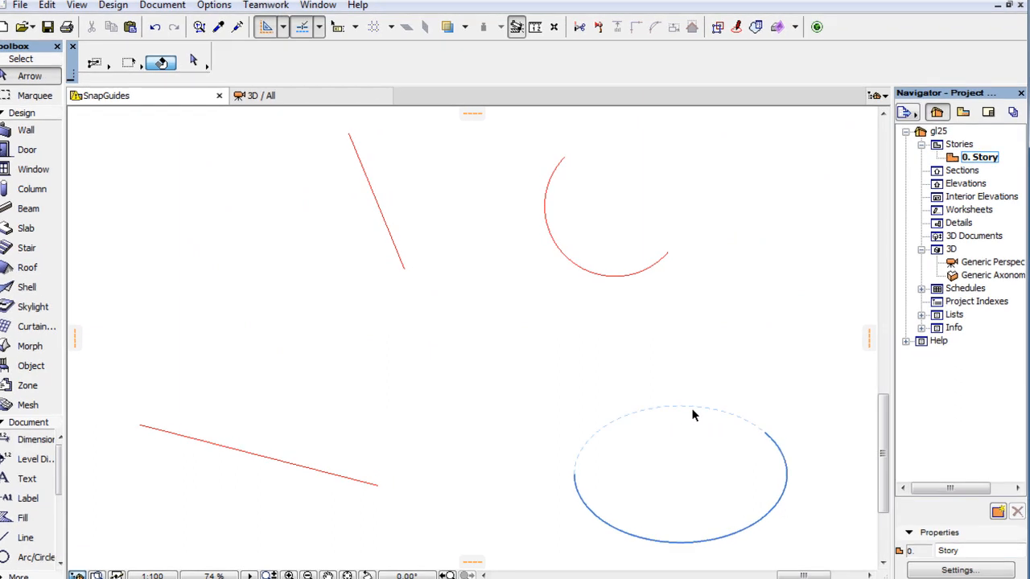
pyautogui.rightClick(695, 415)
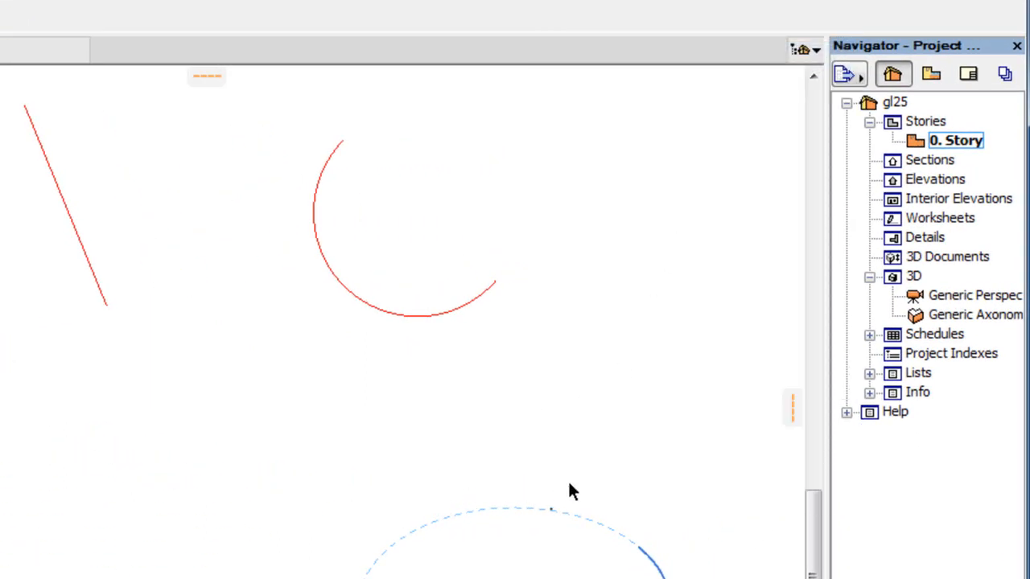
pyautogui.rightClick(572, 491)
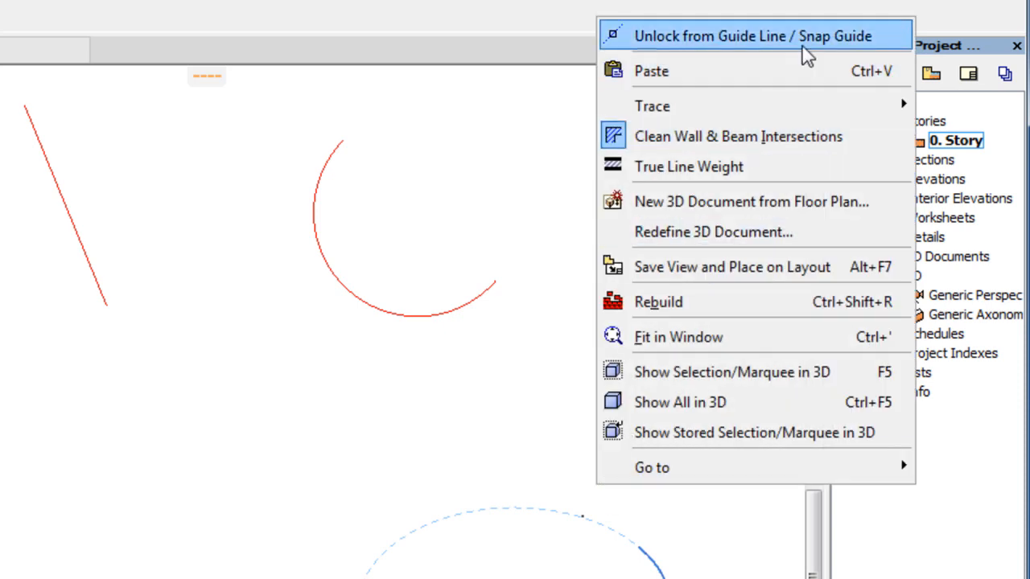
pyautogui.click(753, 36)
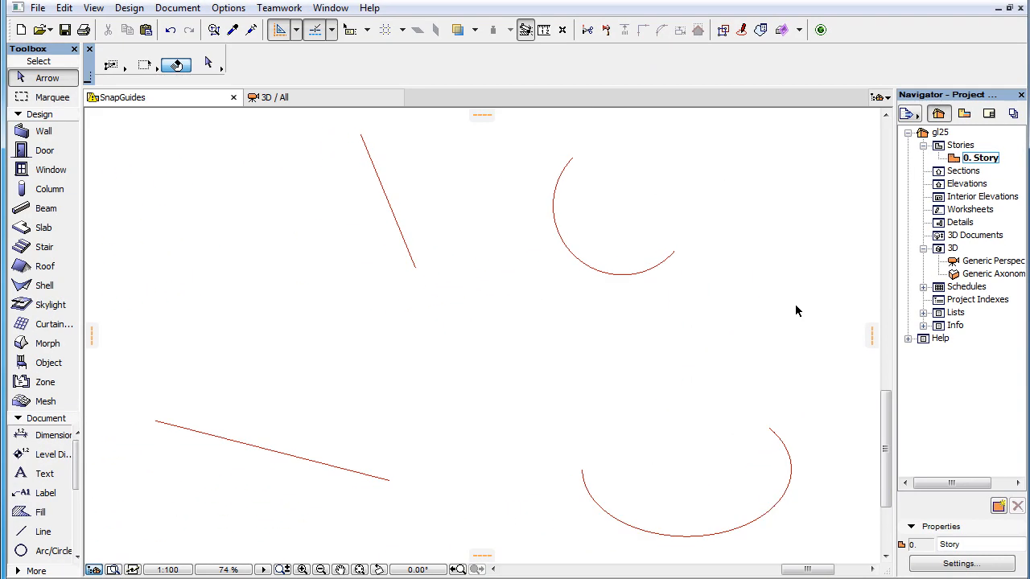
pyautogui.moveTo(785, 293)
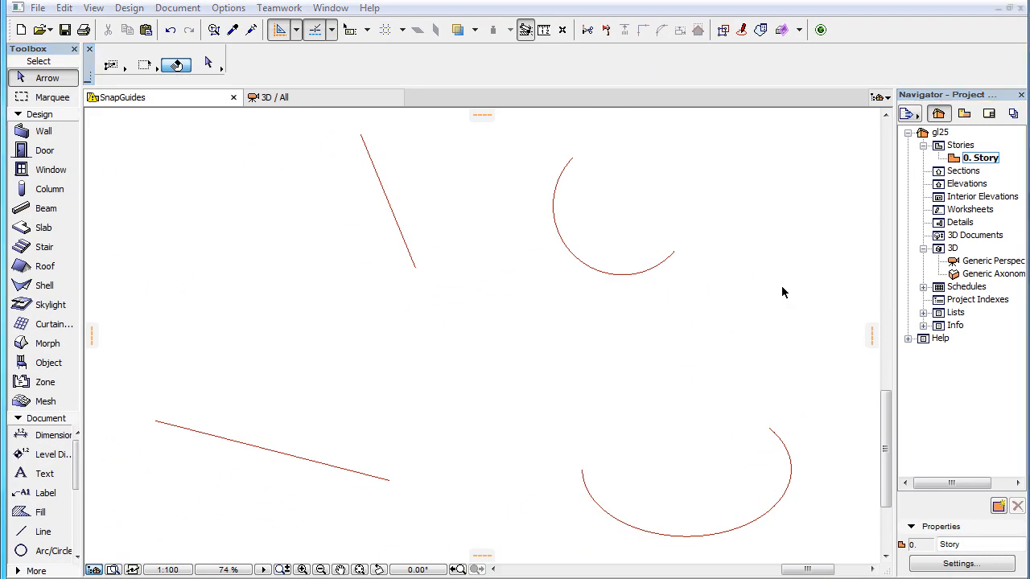
pyautogui.moveTo(791, 291)
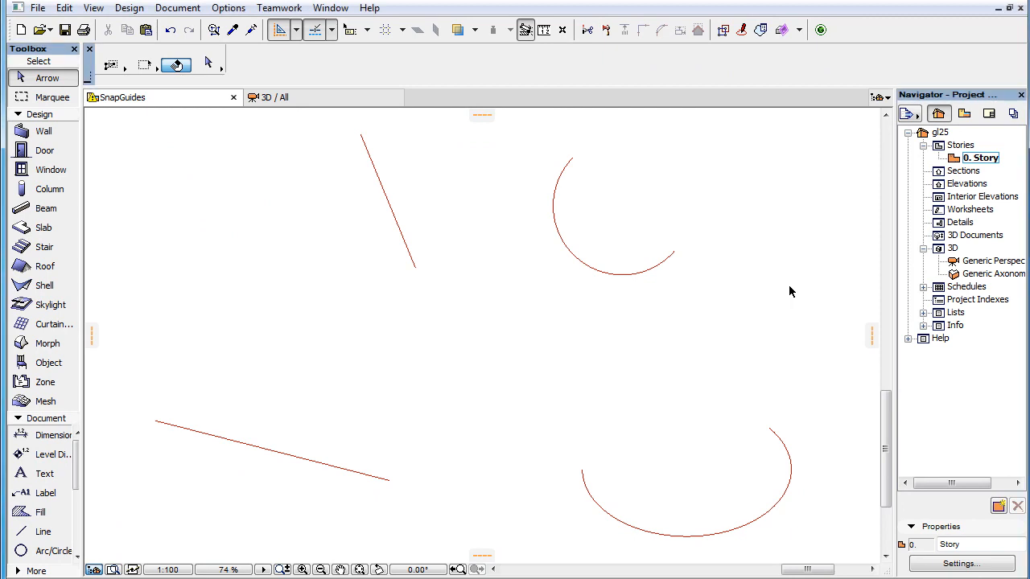
# Swing the lower-left line's end and place a snap guide line through its left endpoint, then try a new angle.
pyautogui.click(273, 451)
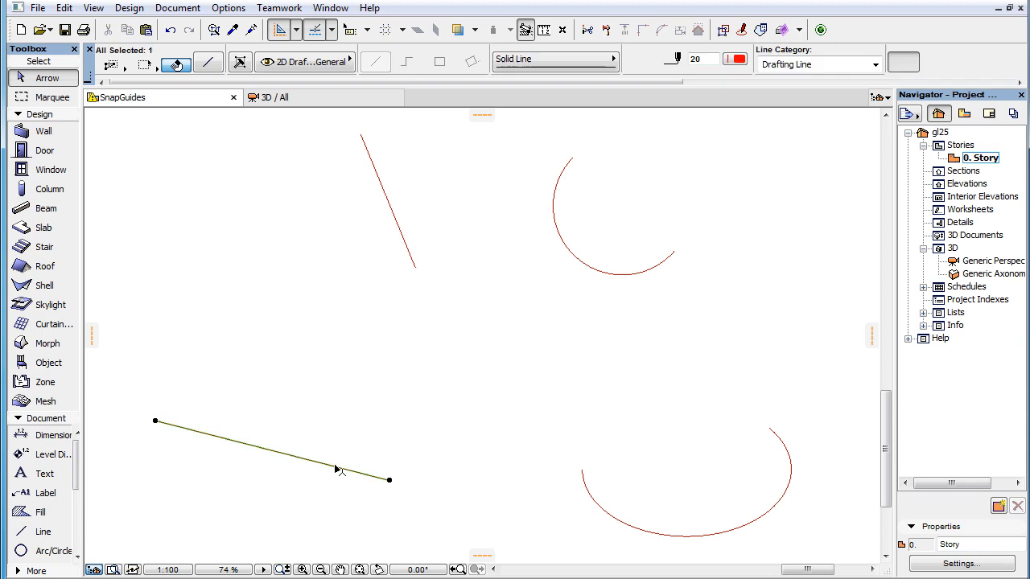
pyautogui.click(390, 480)
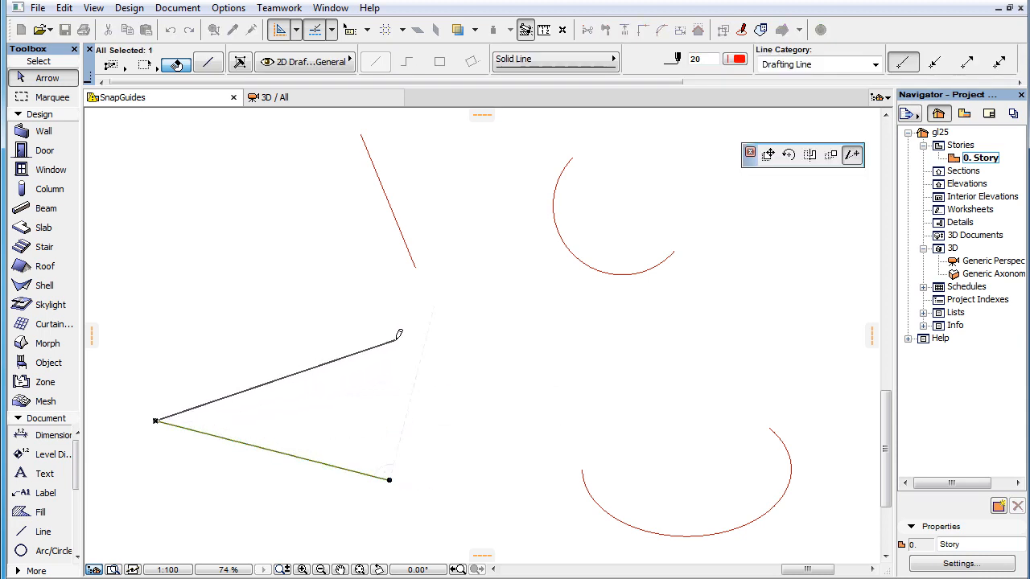
pyautogui.moveTo(399, 333); pyautogui.dragTo(378, 394)
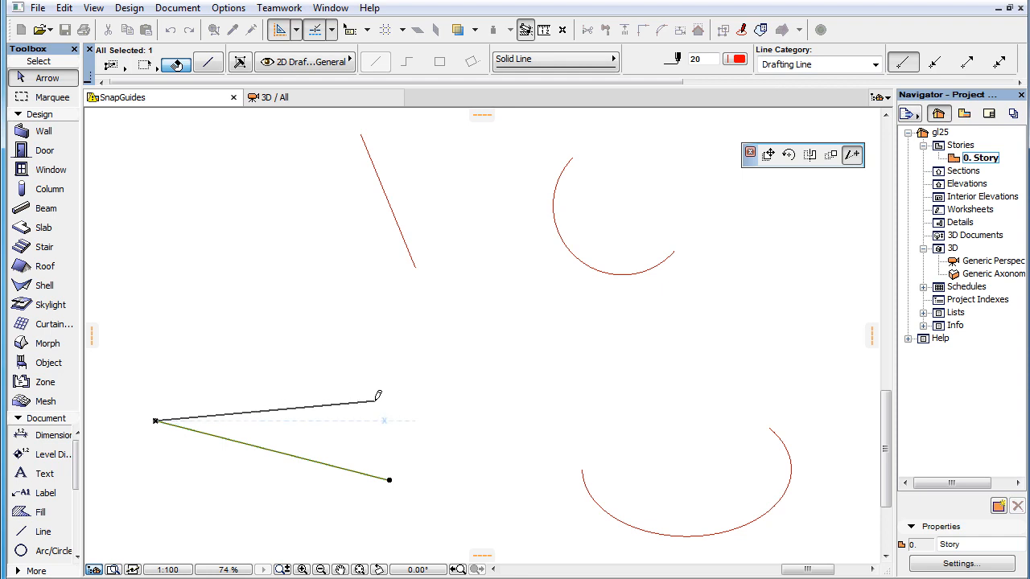
pyautogui.rightClick(382, 370)
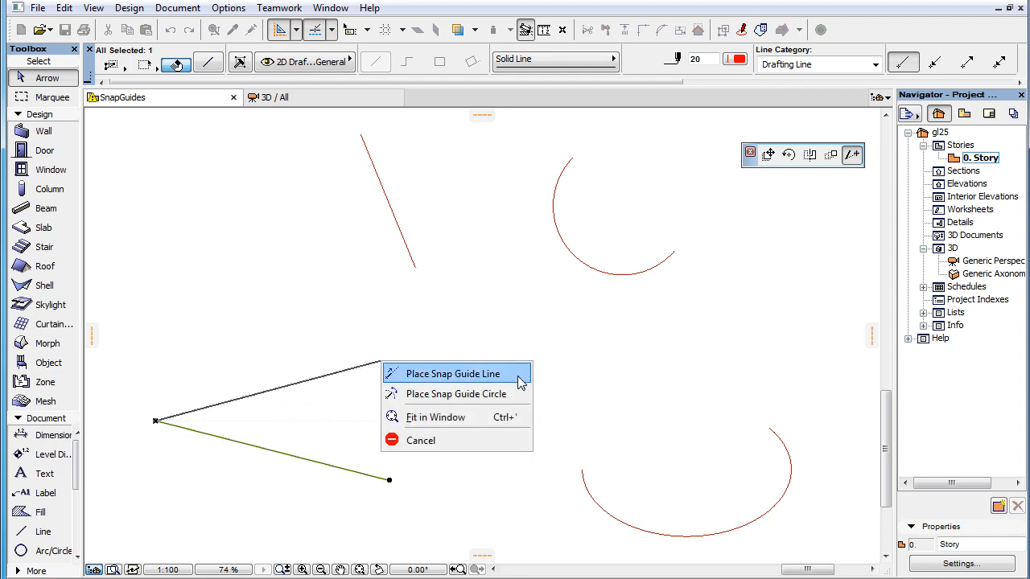
pyautogui.click(452, 373)
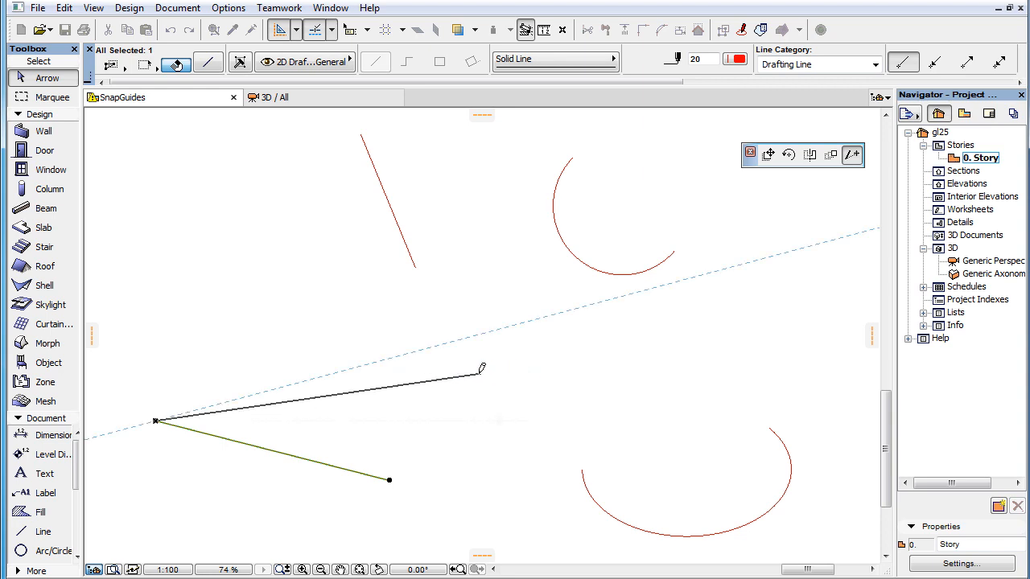
pyautogui.moveTo(483, 368); pyautogui.dragTo(389, 298)
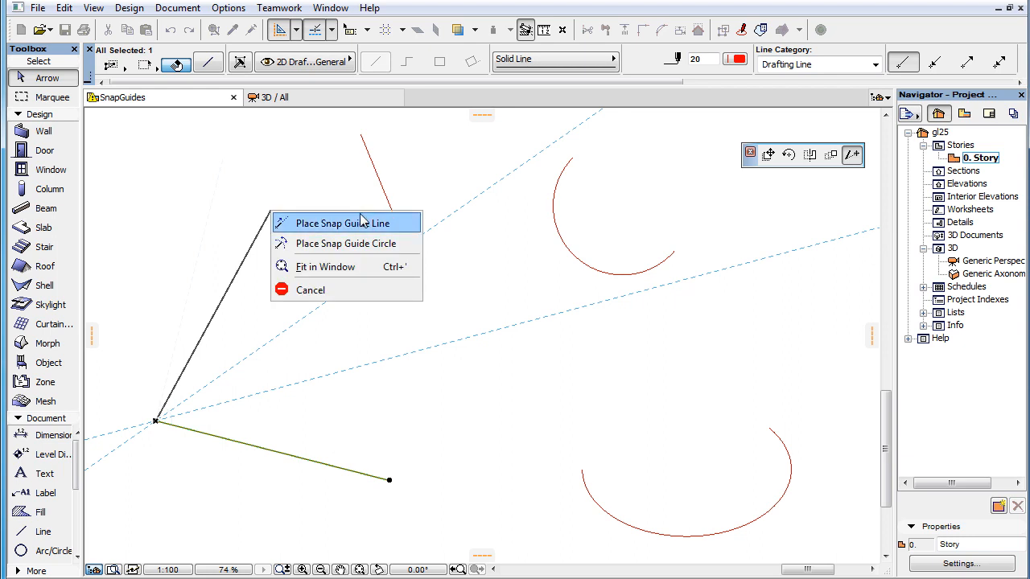
# Place another snap guide line at this angle and swing the end to a steeper direction.
pyautogui.click(342, 222)
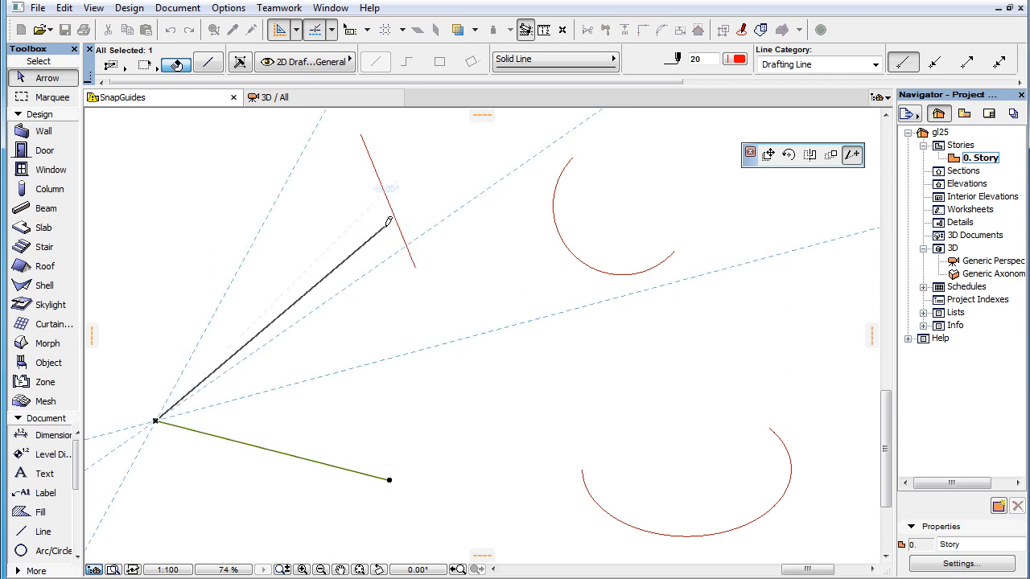
pyautogui.moveTo(386, 222); pyautogui.dragTo(544, 418)
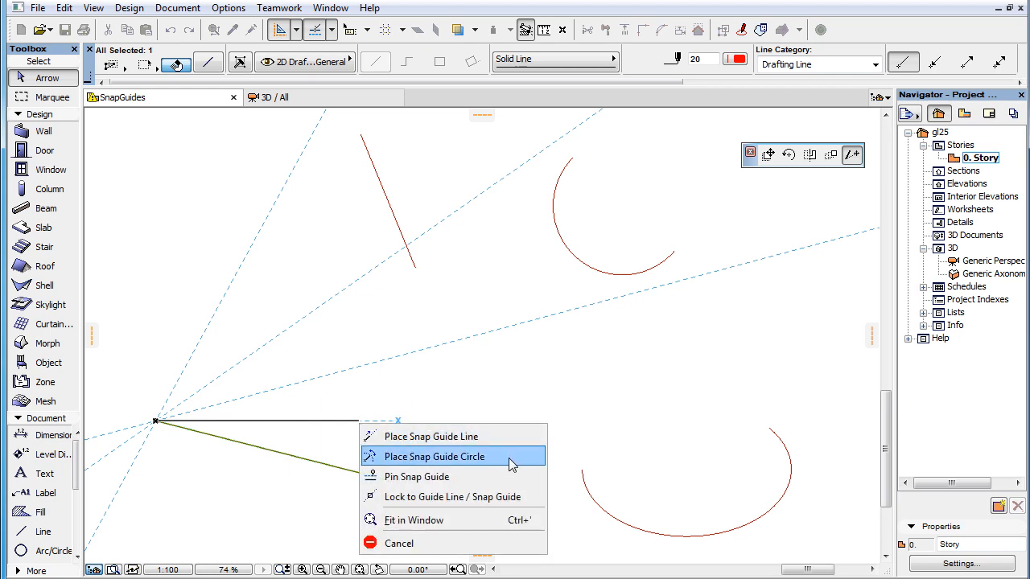
# Place a snap guide circle around the left endpoint, then a larger one at a longer length.
pyautogui.click(434, 456)
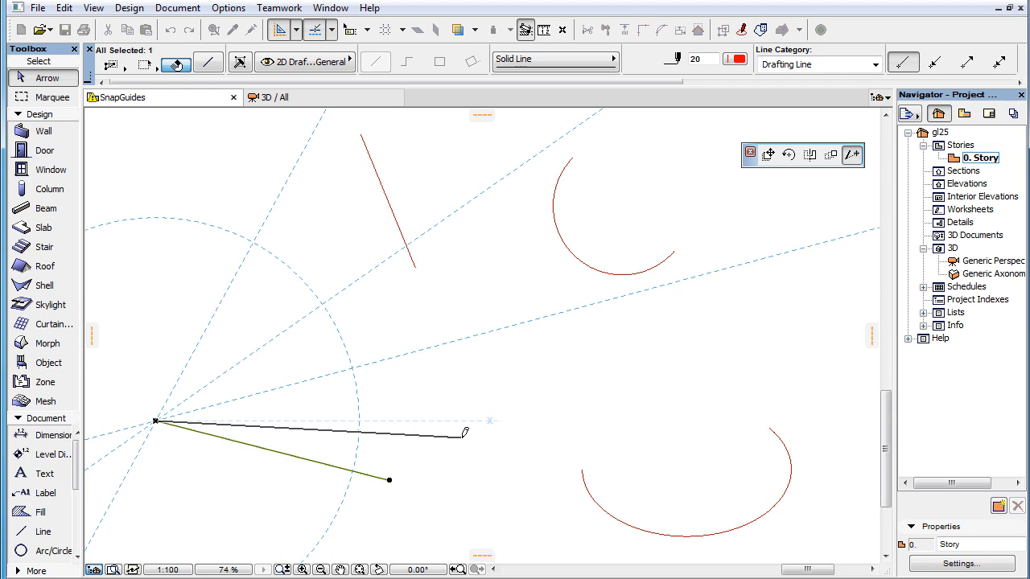
pyautogui.moveTo(465, 433); pyautogui.dragTo(454, 380)
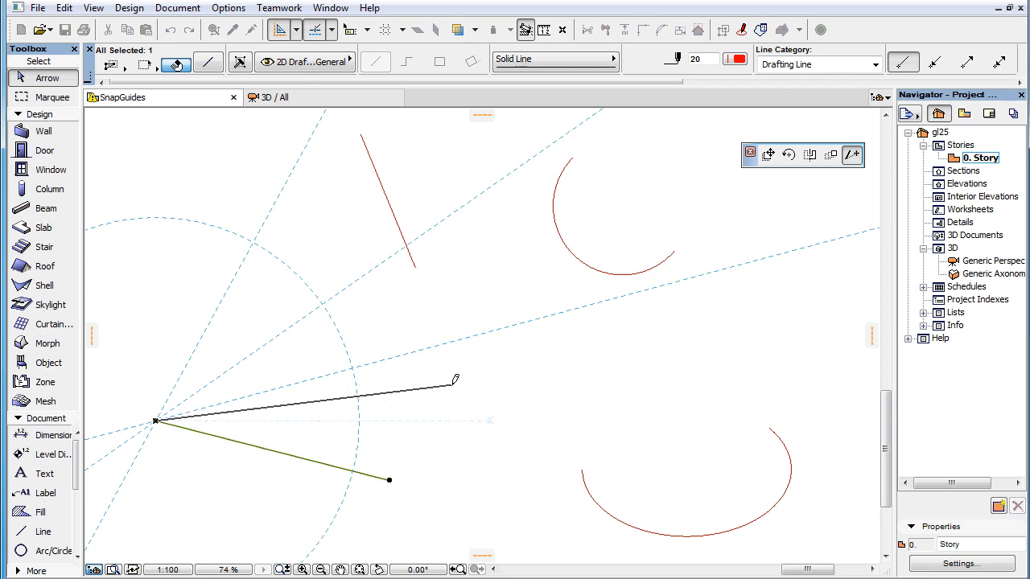
pyautogui.rightClick(419, 273)
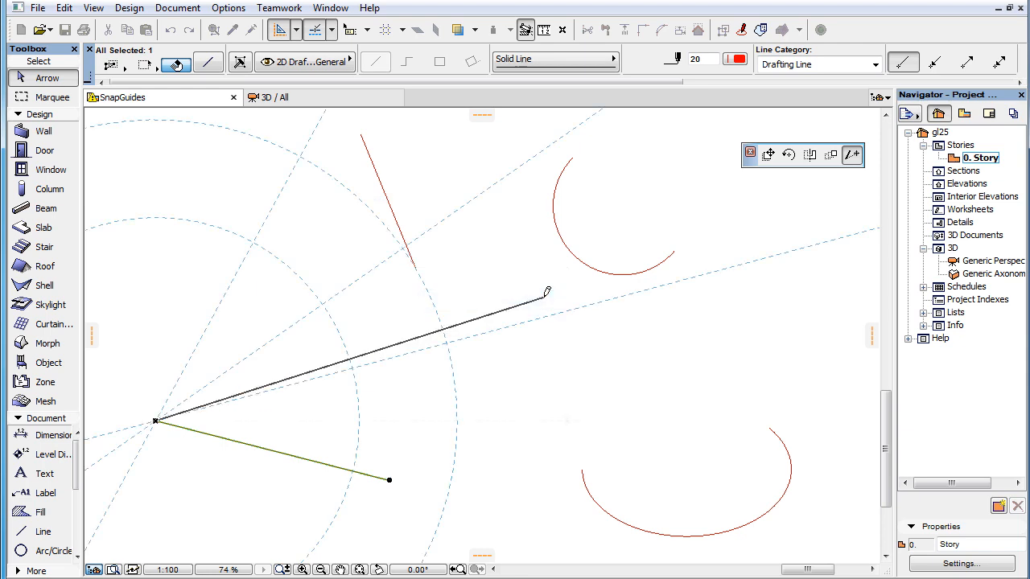
pyautogui.moveTo(547, 290); pyautogui.dragTo(627, 201)
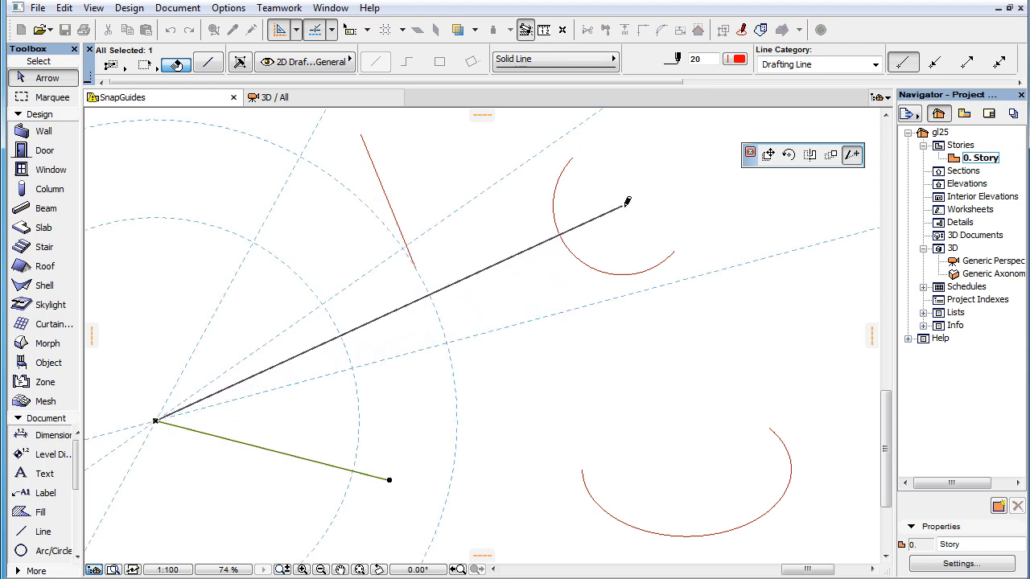
pyautogui.rightClick(626, 201)
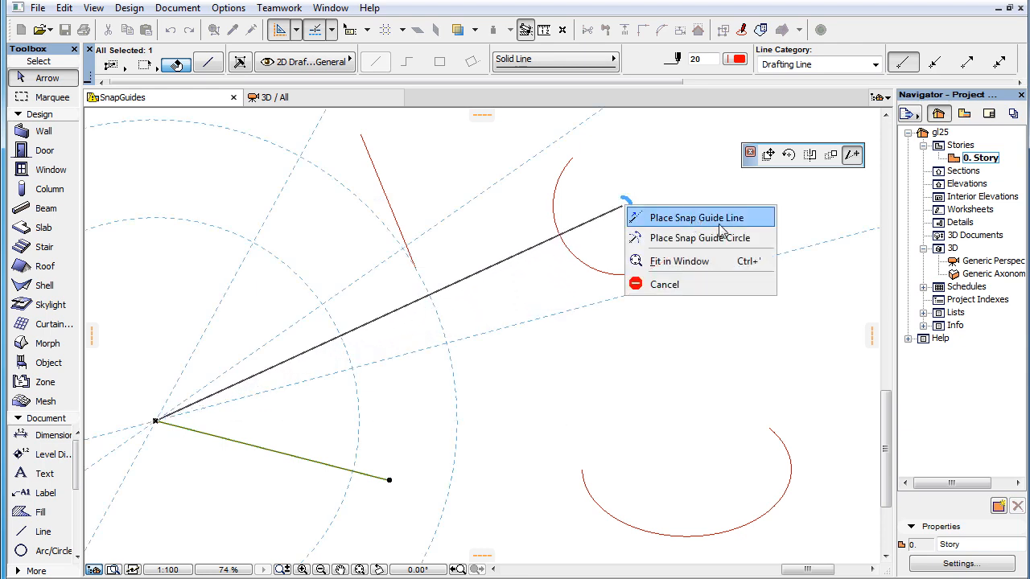
pyautogui.click(695, 218)
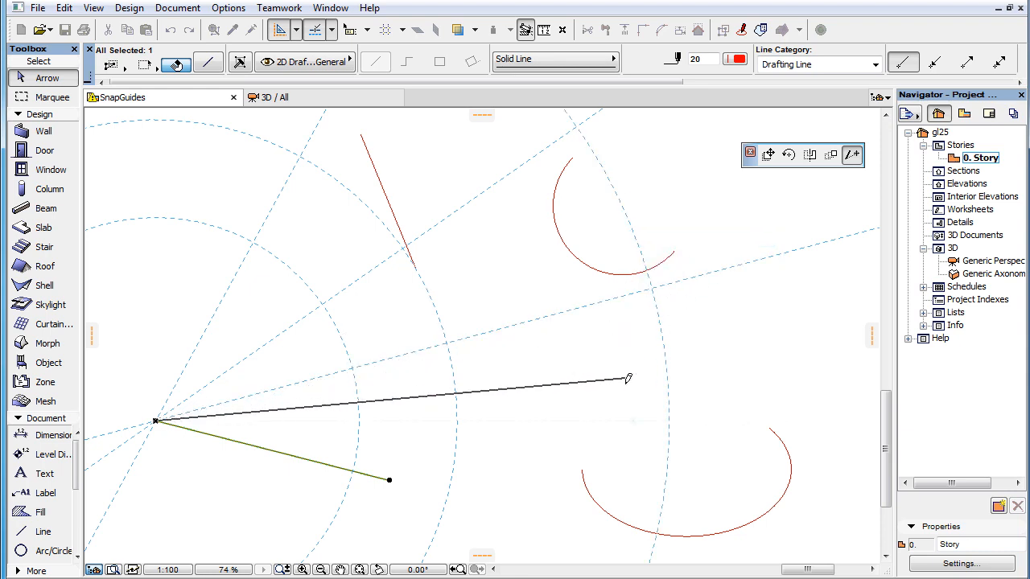
# Swing and shorten the line's end, then bring up snap guide options at that length.
pyautogui.moveTo(628, 378); pyautogui.dragTo(576, 459)
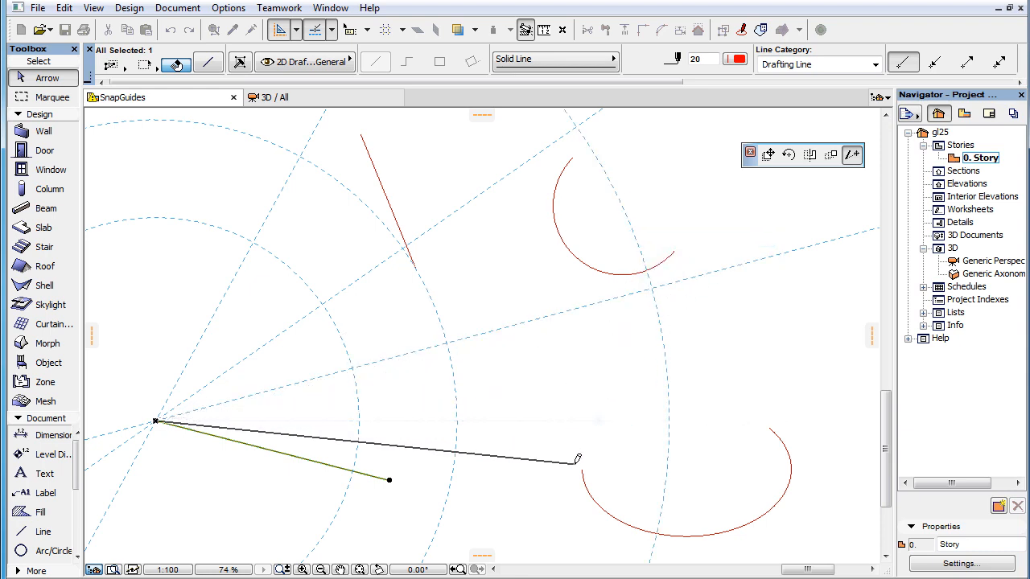
pyautogui.moveTo(576, 459); pyautogui.dragTo(555, 421)
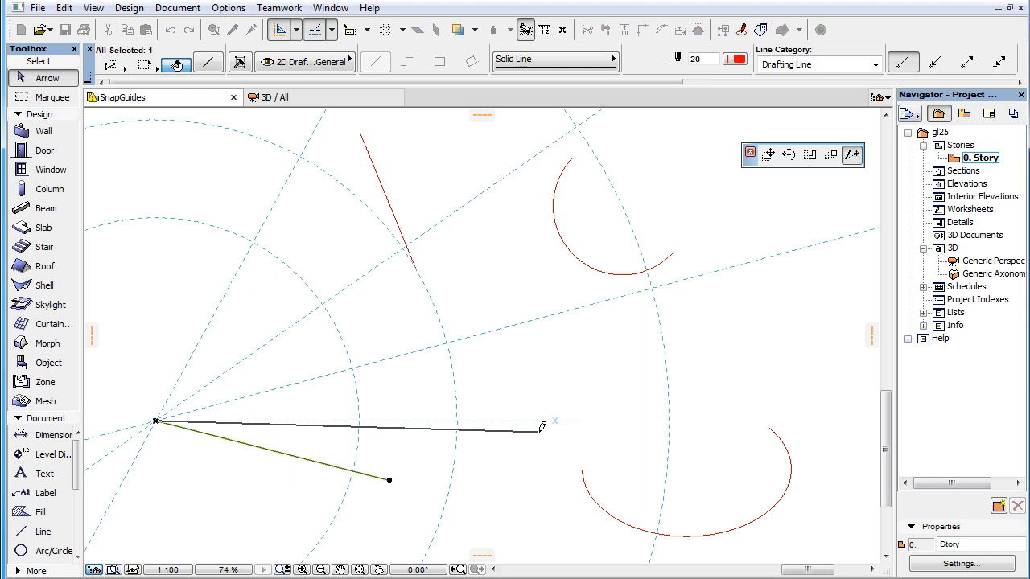
pyautogui.rightClick(547, 427)
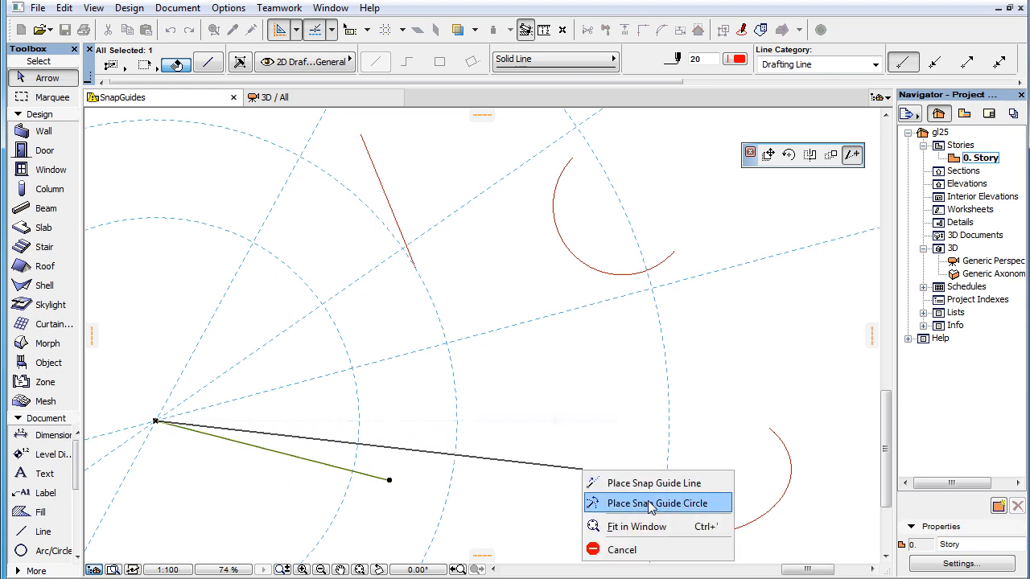